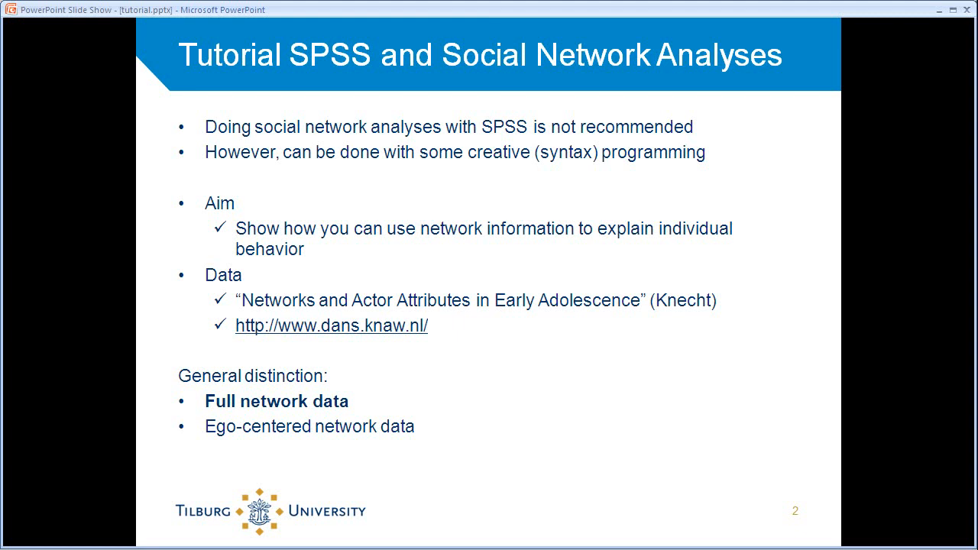
mouse_move(346, 307)
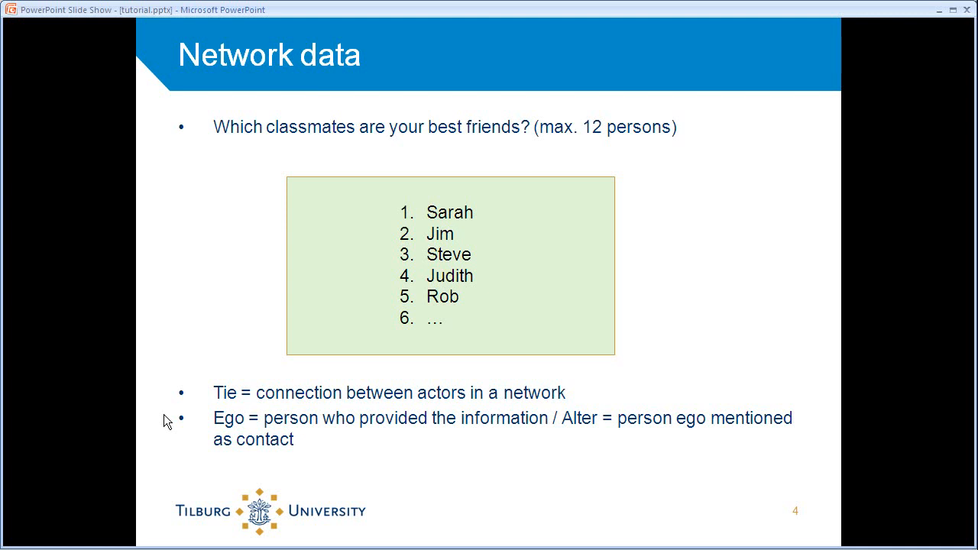
key("Left")
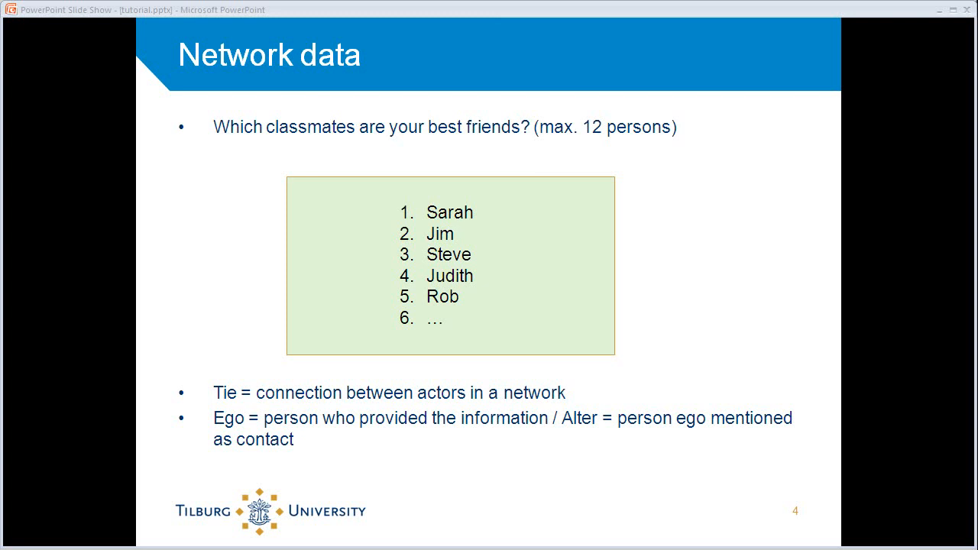
mouse_move(334, 116)
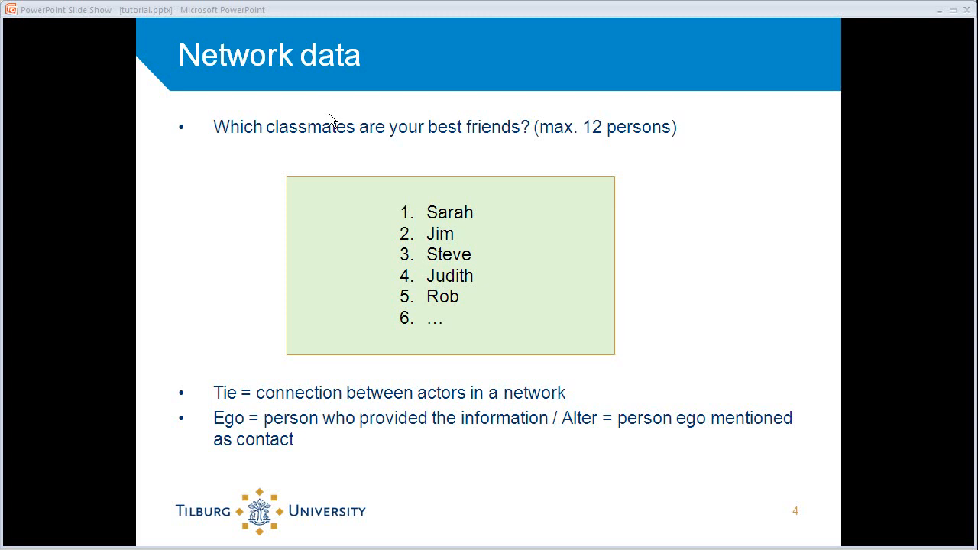
mouse_move(448, 13)
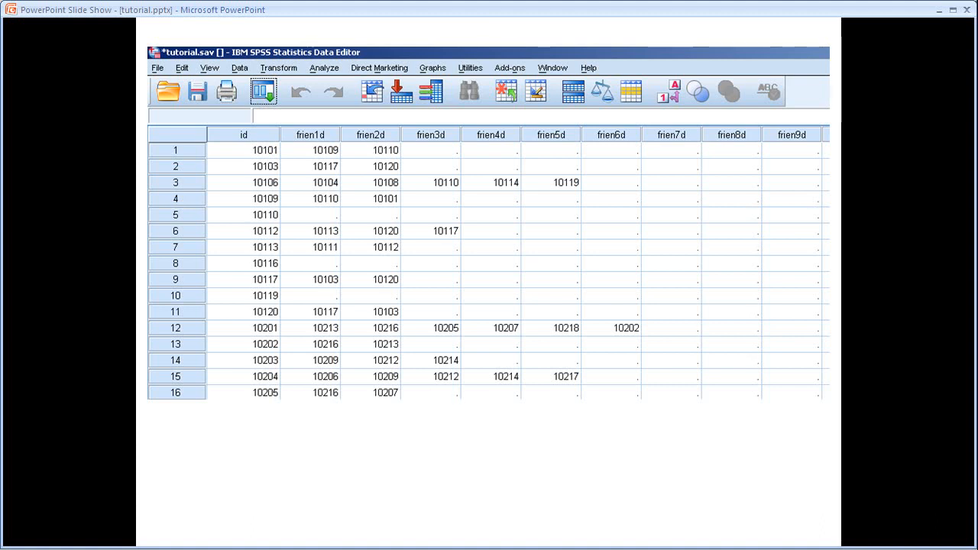
mouse_move(263, 150)
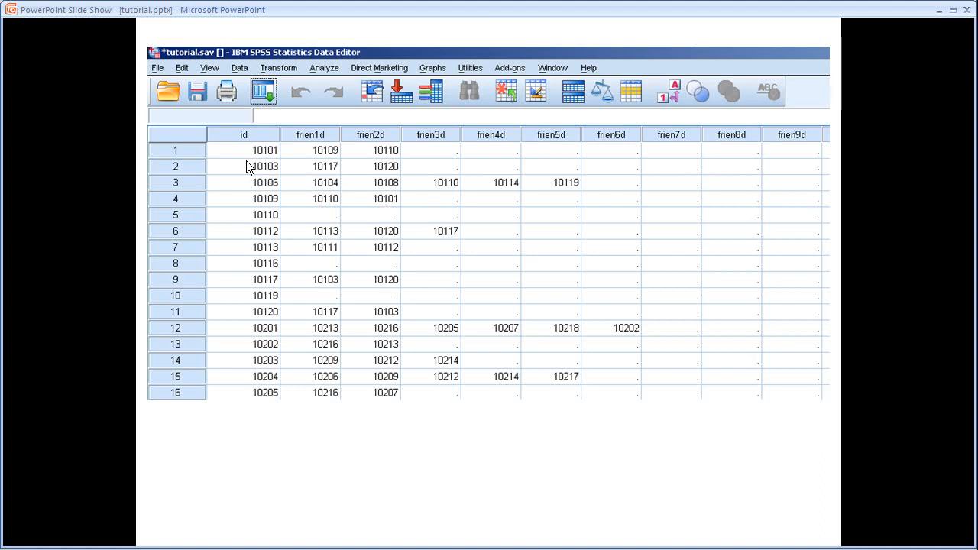
mouse_move(279, 155)
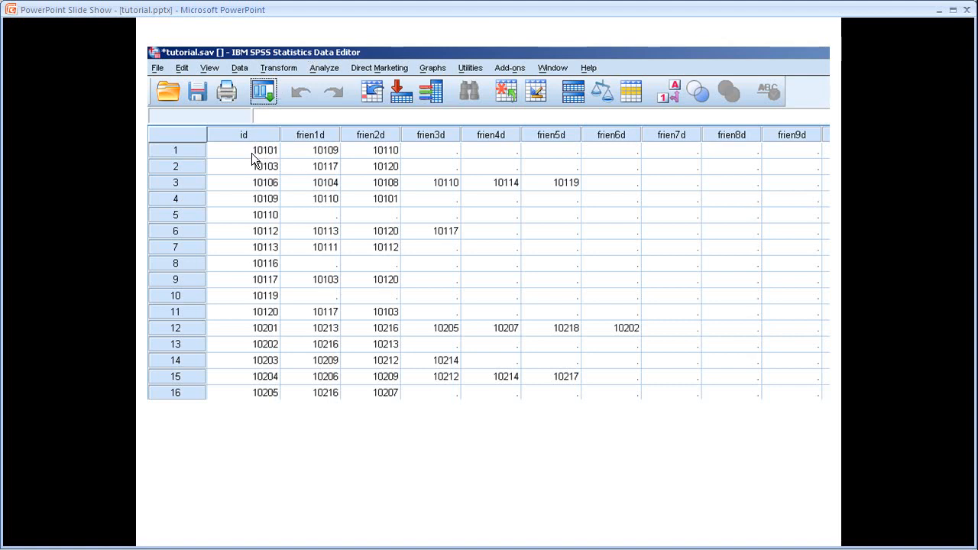
mouse_move(268, 157)
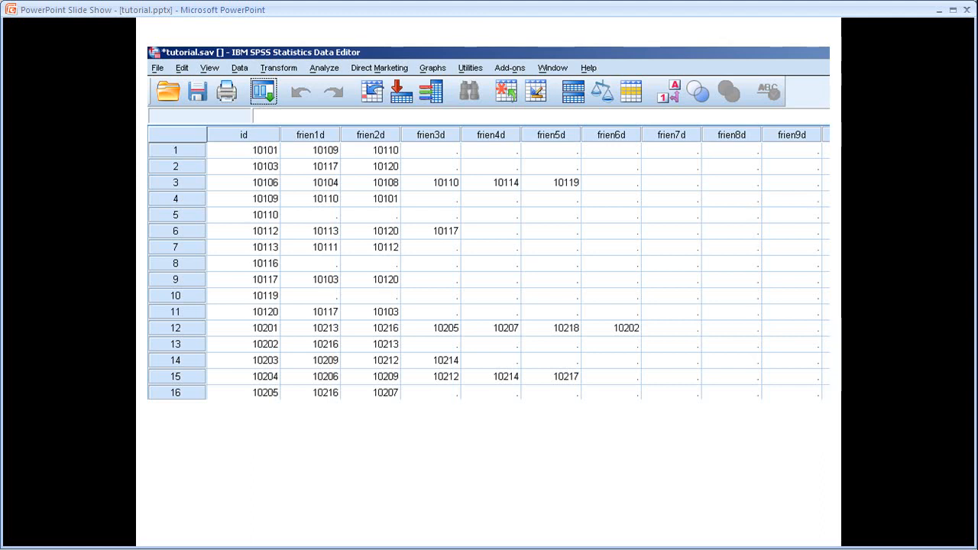
mouse_move(801, 128)
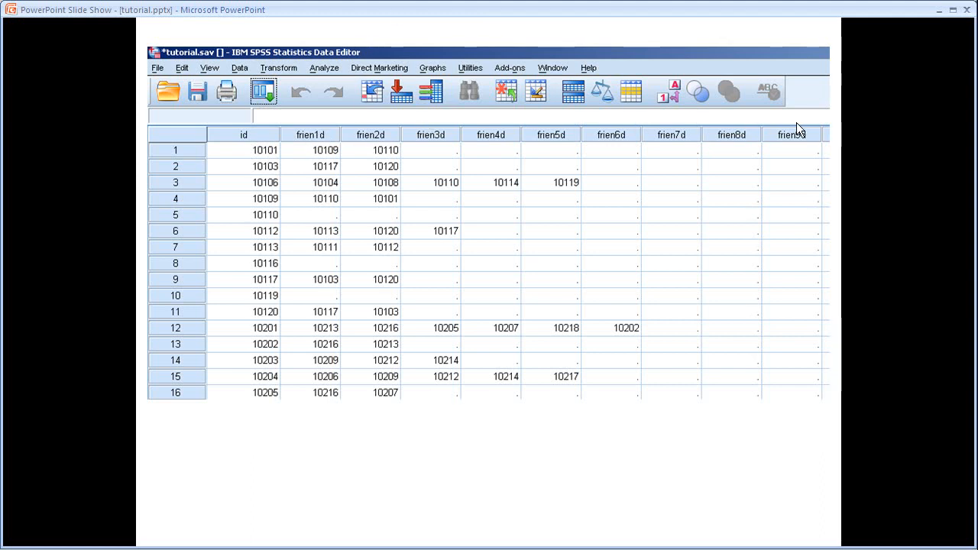
mouse_move(313, 153)
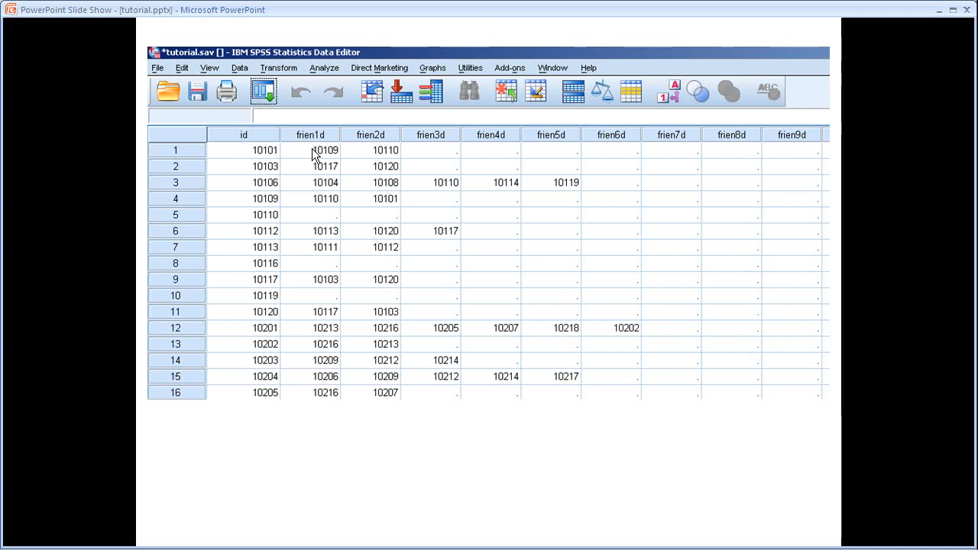
mouse_move(317, 137)
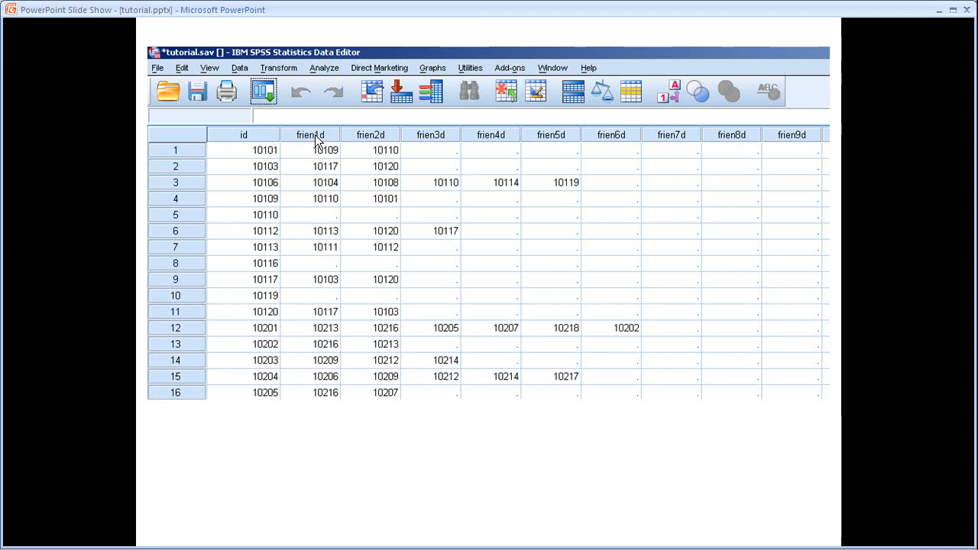
mouse_move(244, 166)
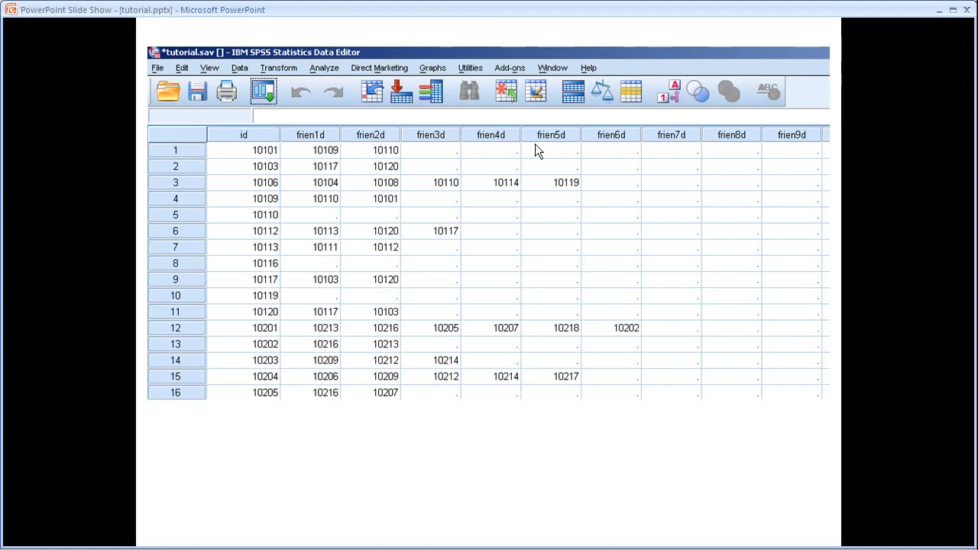
mouse_move(467, 140)
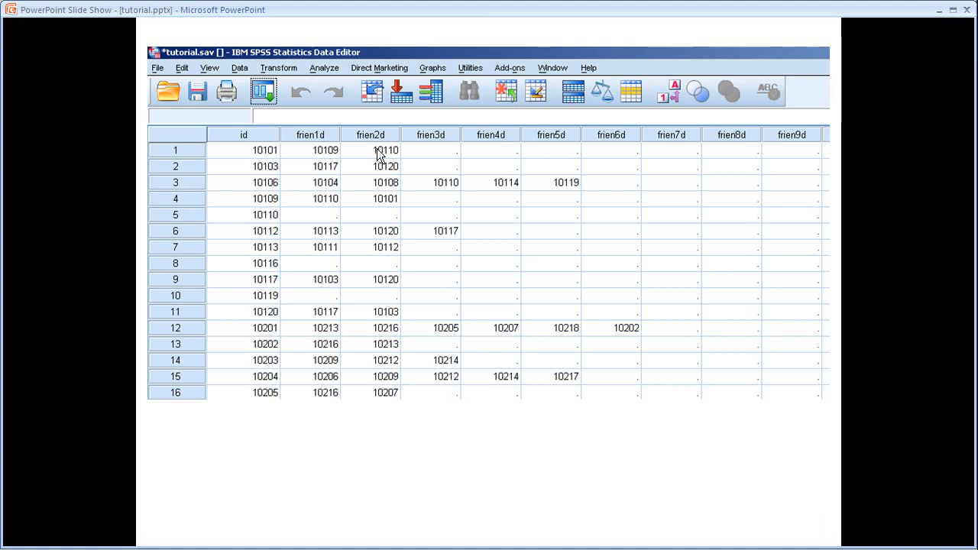
mouse_move(396, 166)
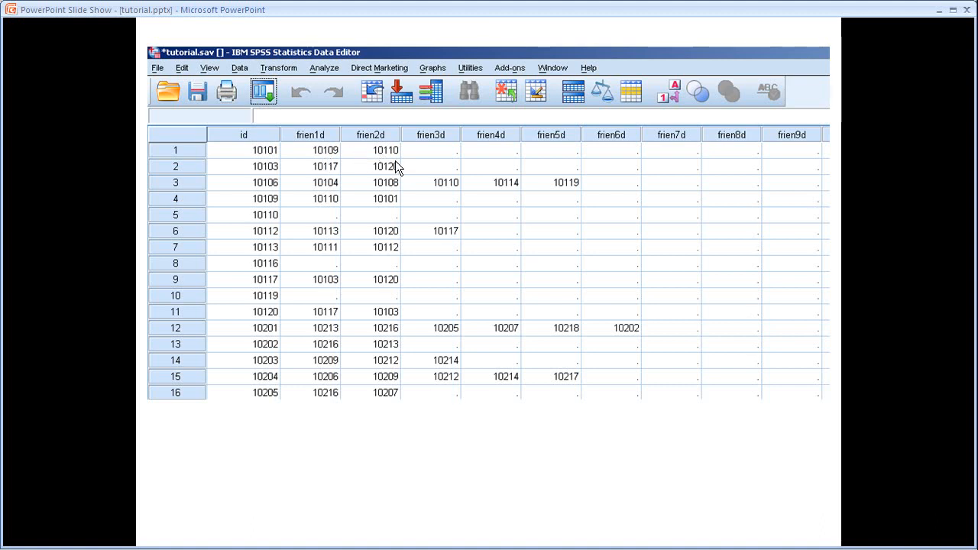
mouse_move(374, 171)
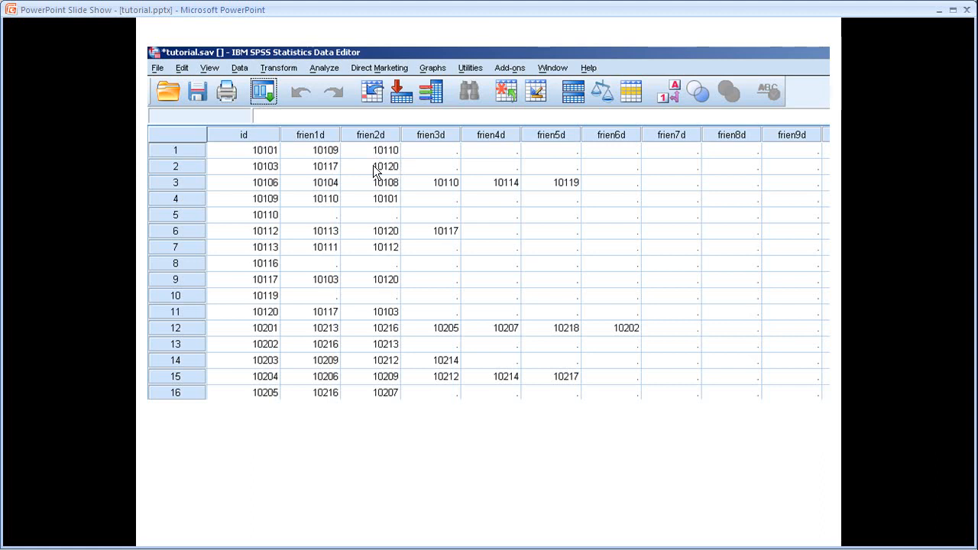
mouse_move(321, 157)
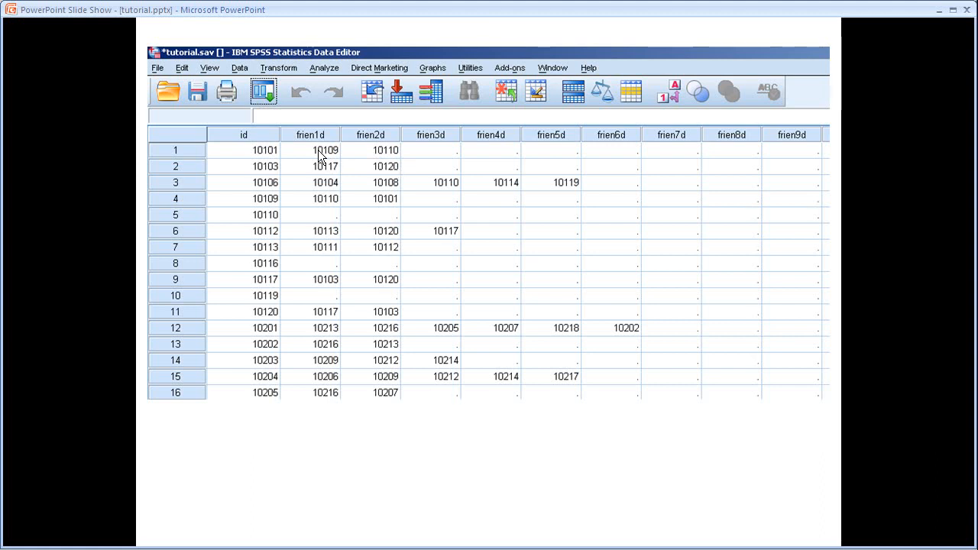
mouse_move(268, 215)
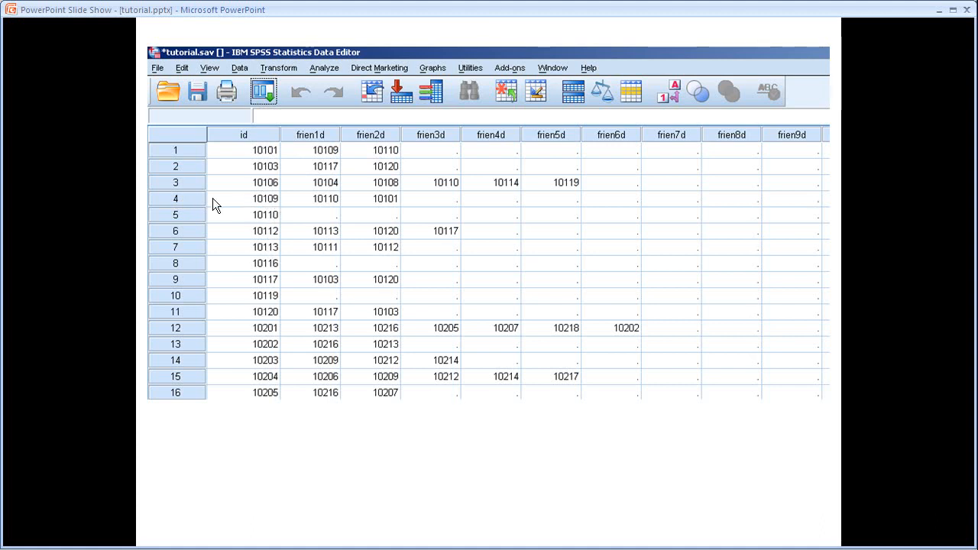
mouse_move(338, 158)
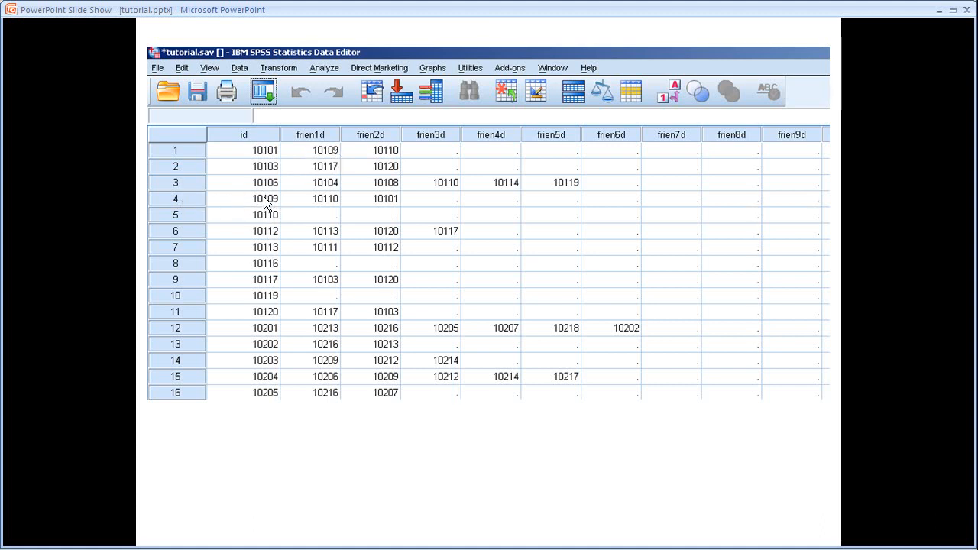
mouse_move(304, 209)
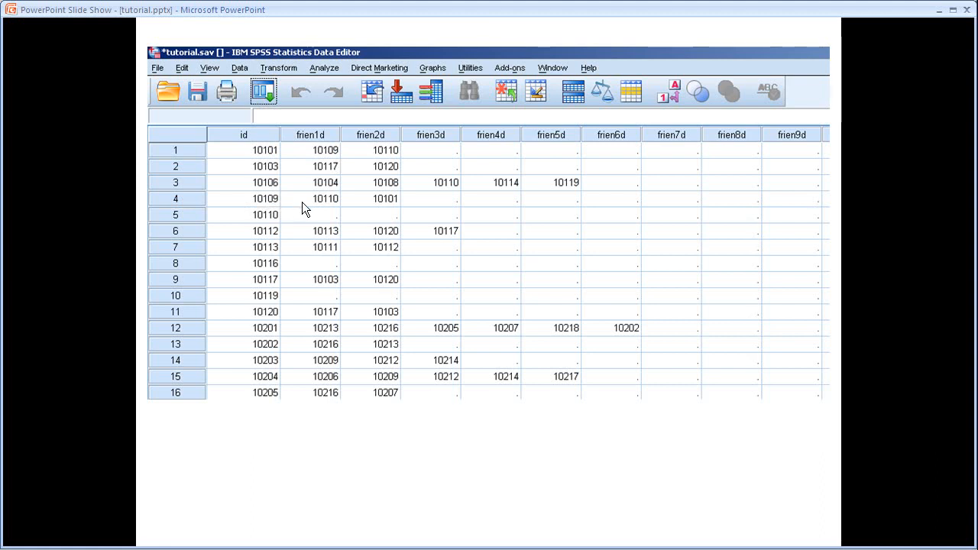
mouse_move(330, 211)
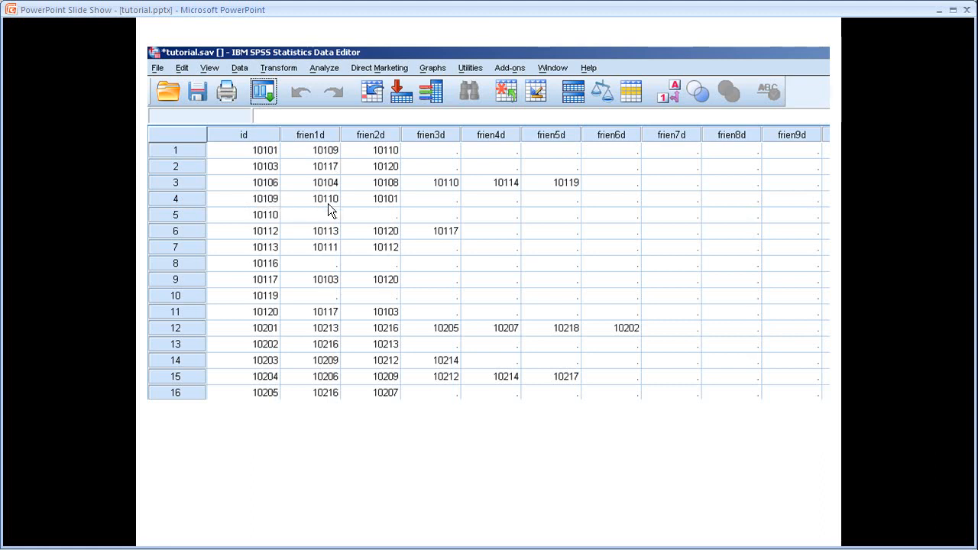
mouse_move(393, 208)
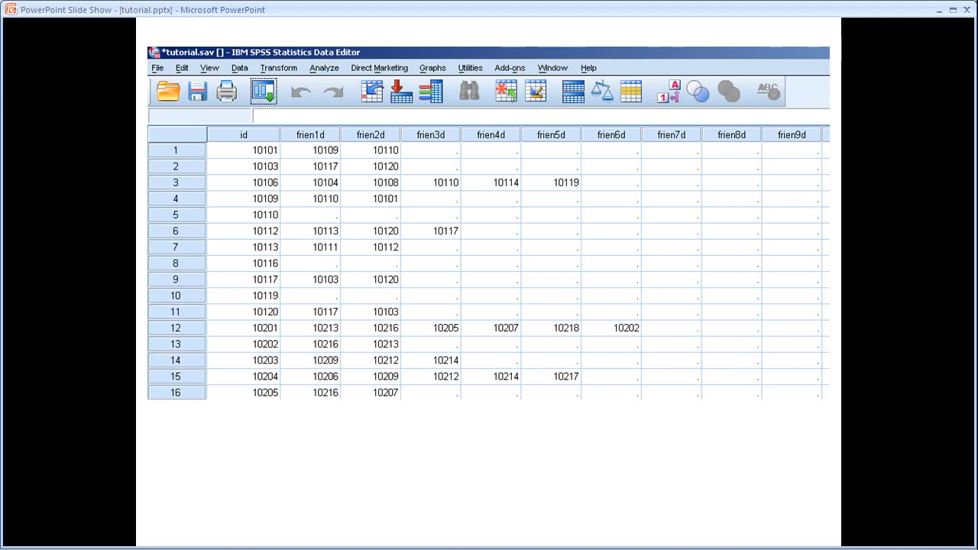
- Advance to the 'Ties-as-cases data' slide showing id 10101's first two ties outlined in red
key("right")
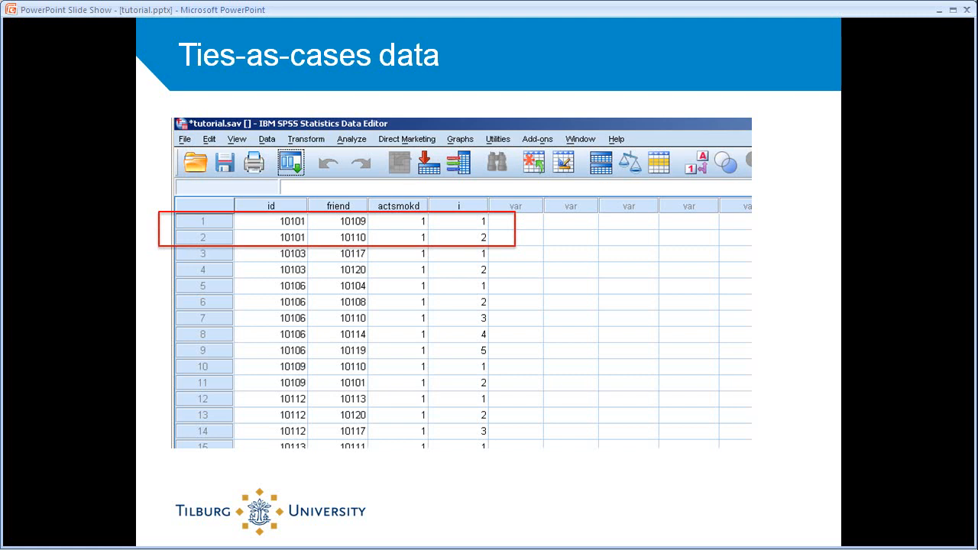
mouse_move(305, 248)
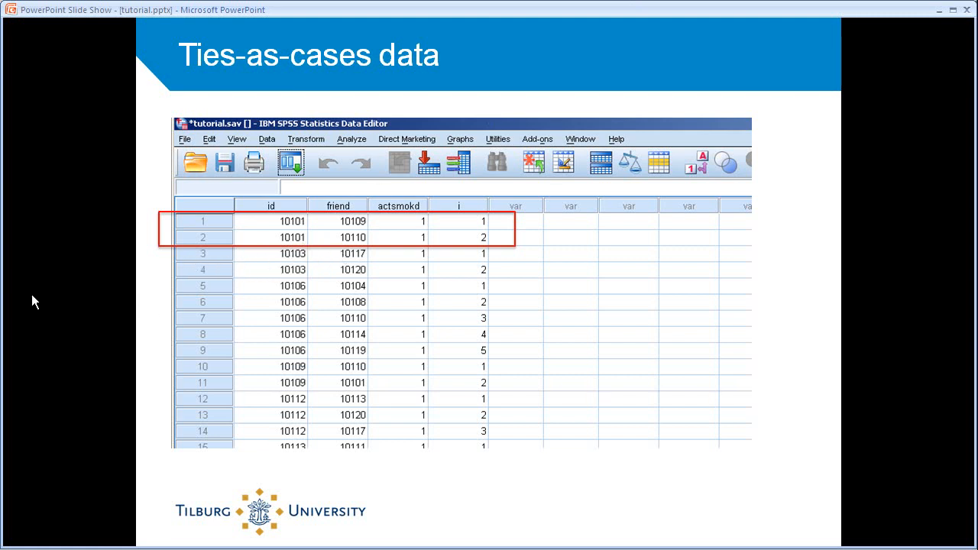
mouse_move(303, 228)
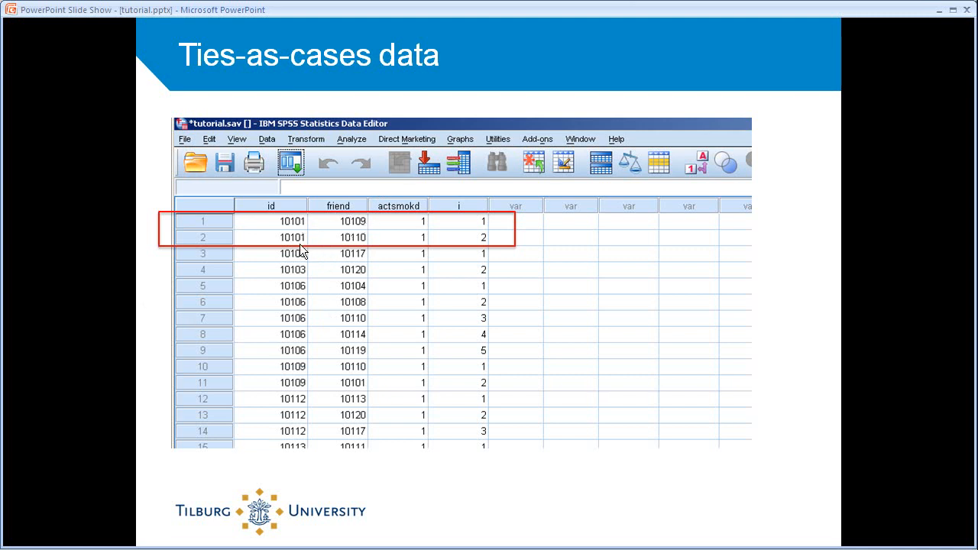
mouse_move(363, 244)
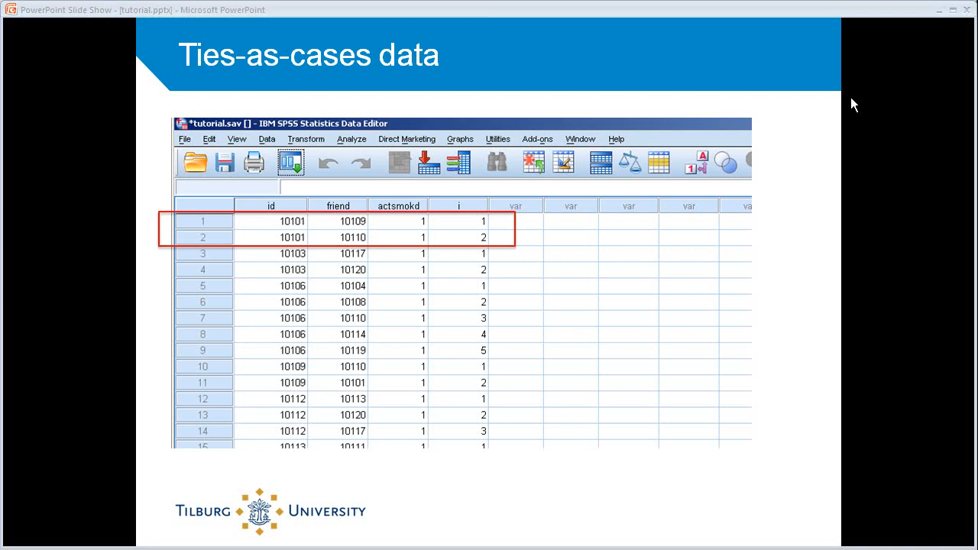
mouse_move(786, 16)
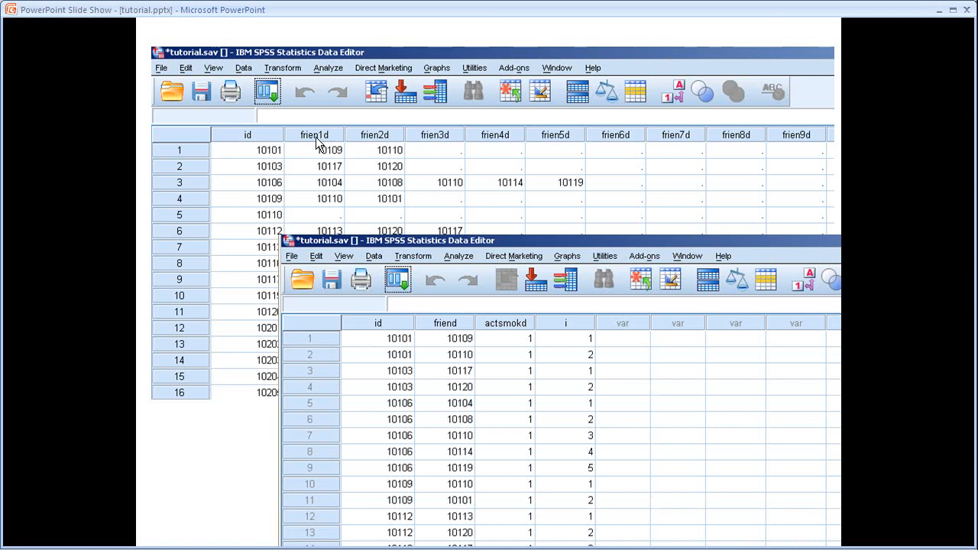
mouse_move(475, 149)
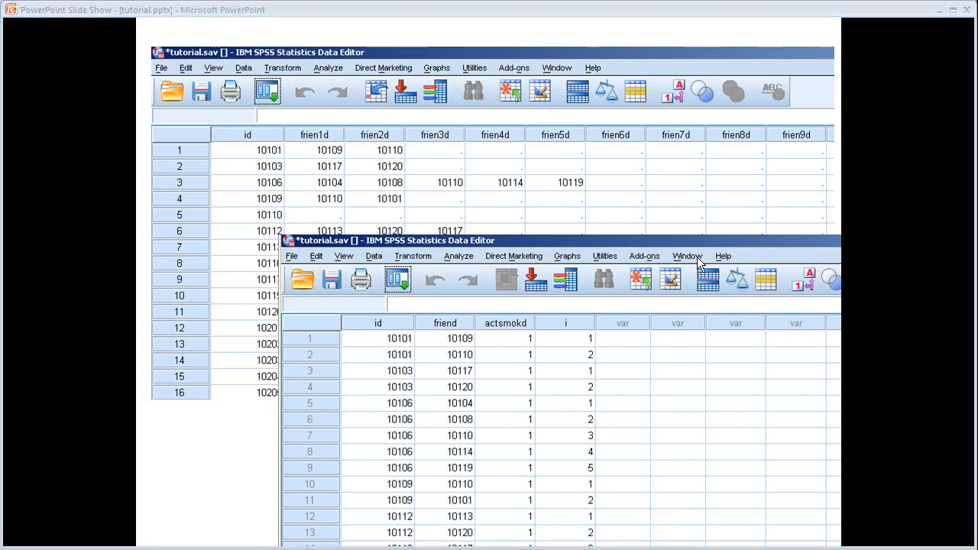
mouse_move(593, 310)
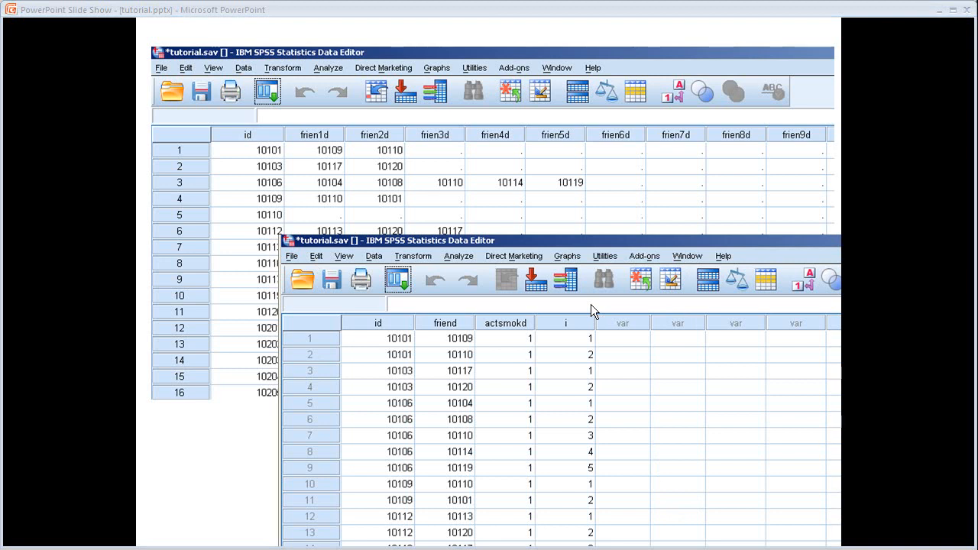
mouse_move(763, 421)
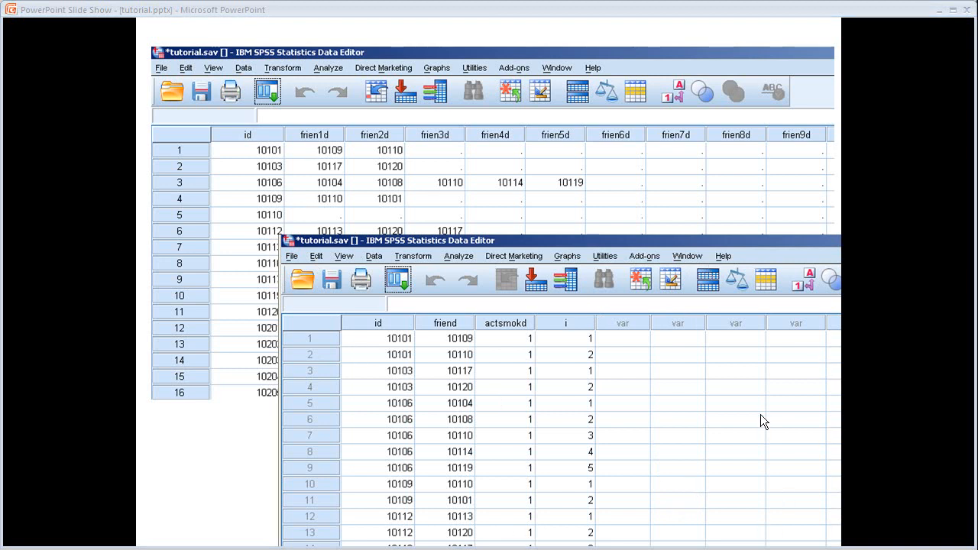
mouse_move(769, 416)
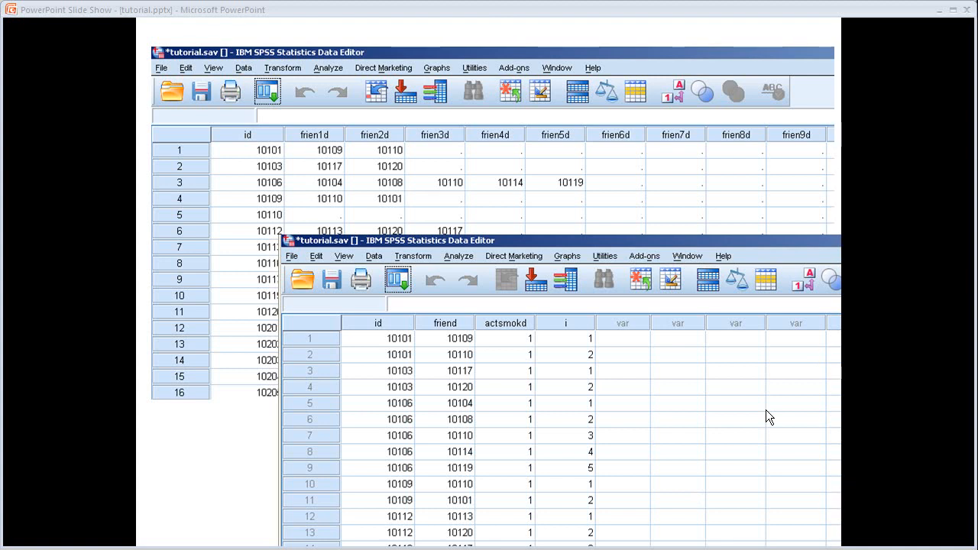
mouse_move(403, 355)
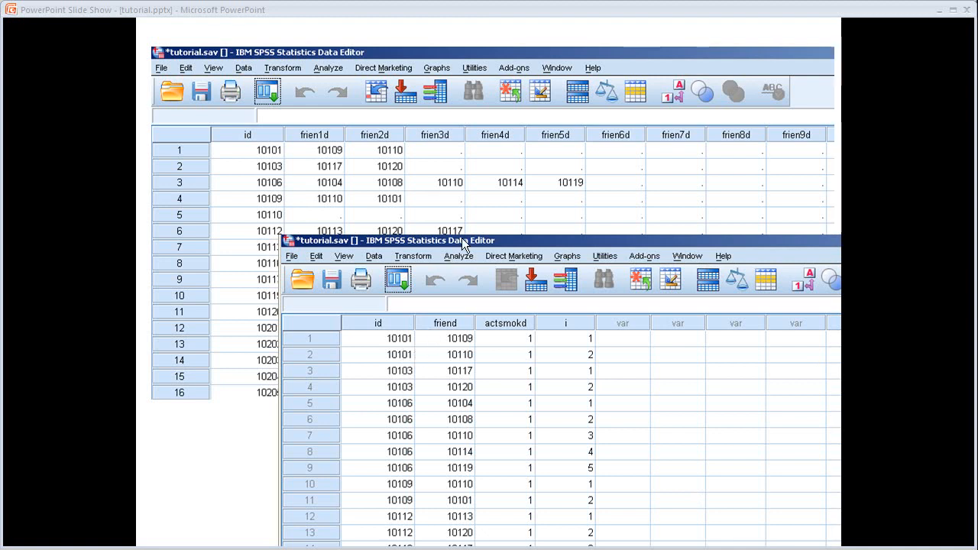
mouse_move(361, 345)
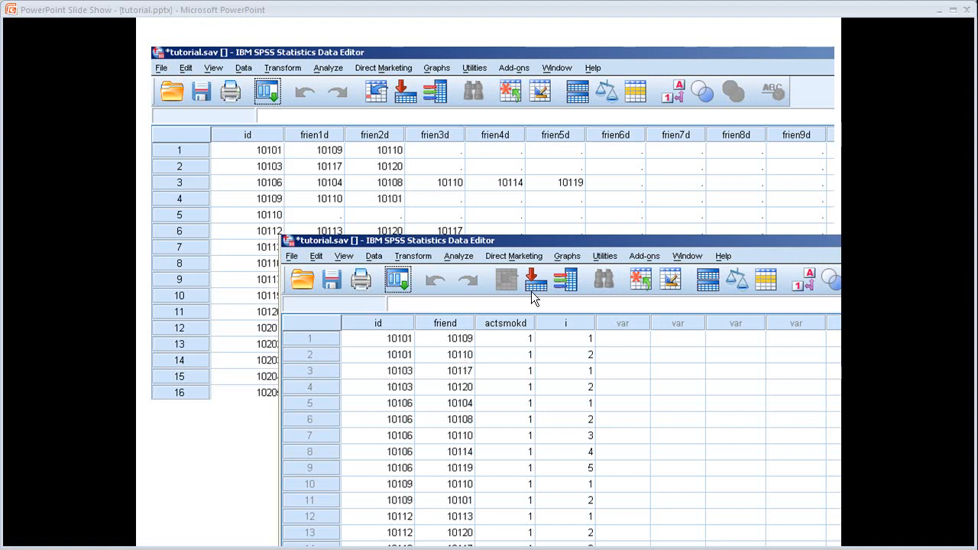
mouse_move(789, 197)
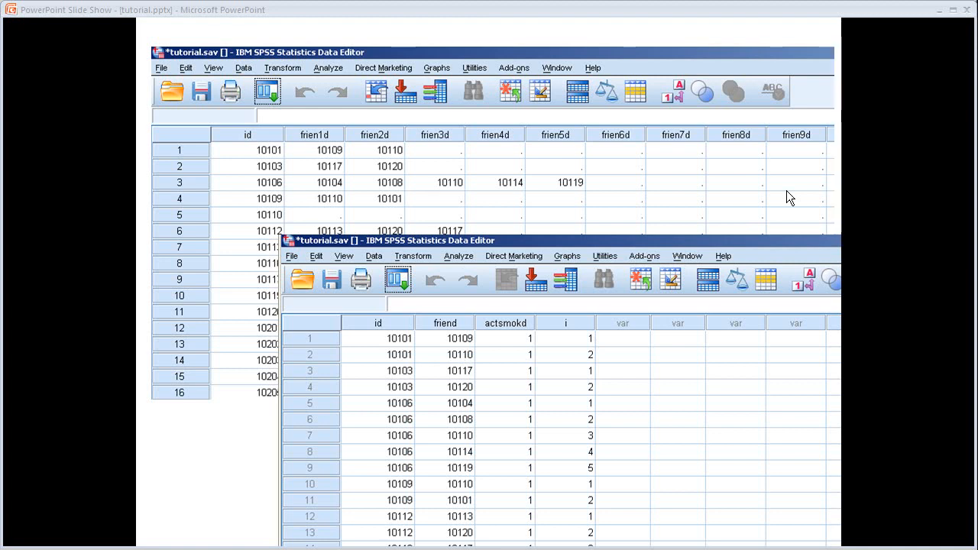
mouse_move(600, 87)
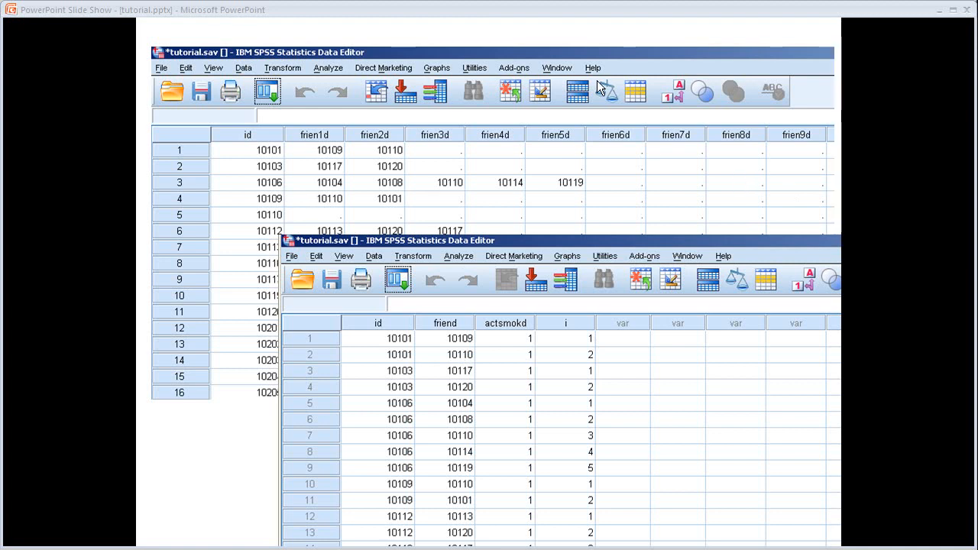
mouse_move(640, 171)
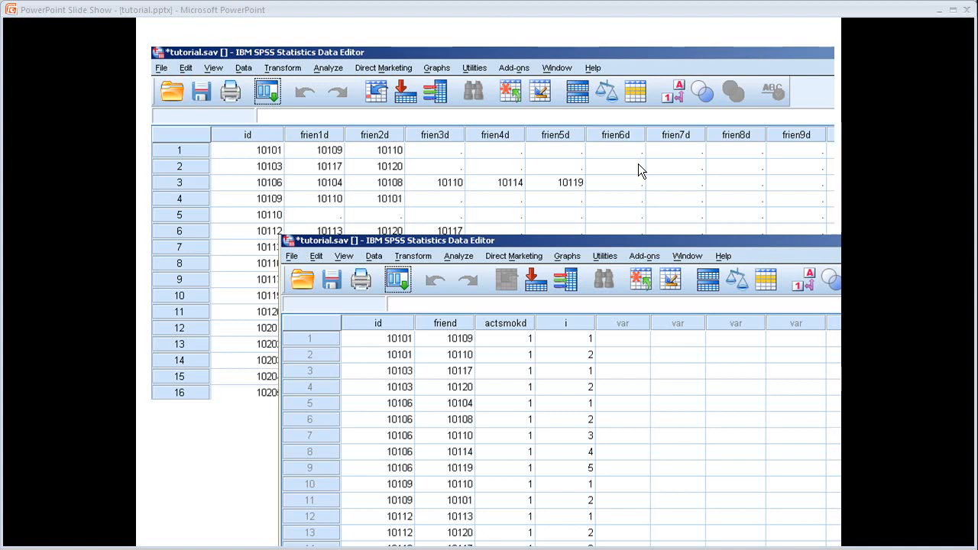
mouse_move(506, 139)
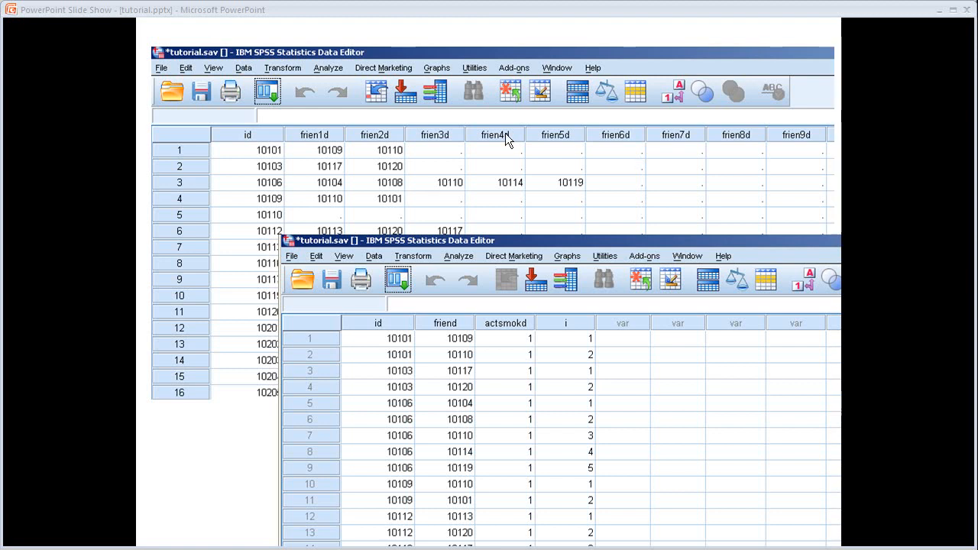